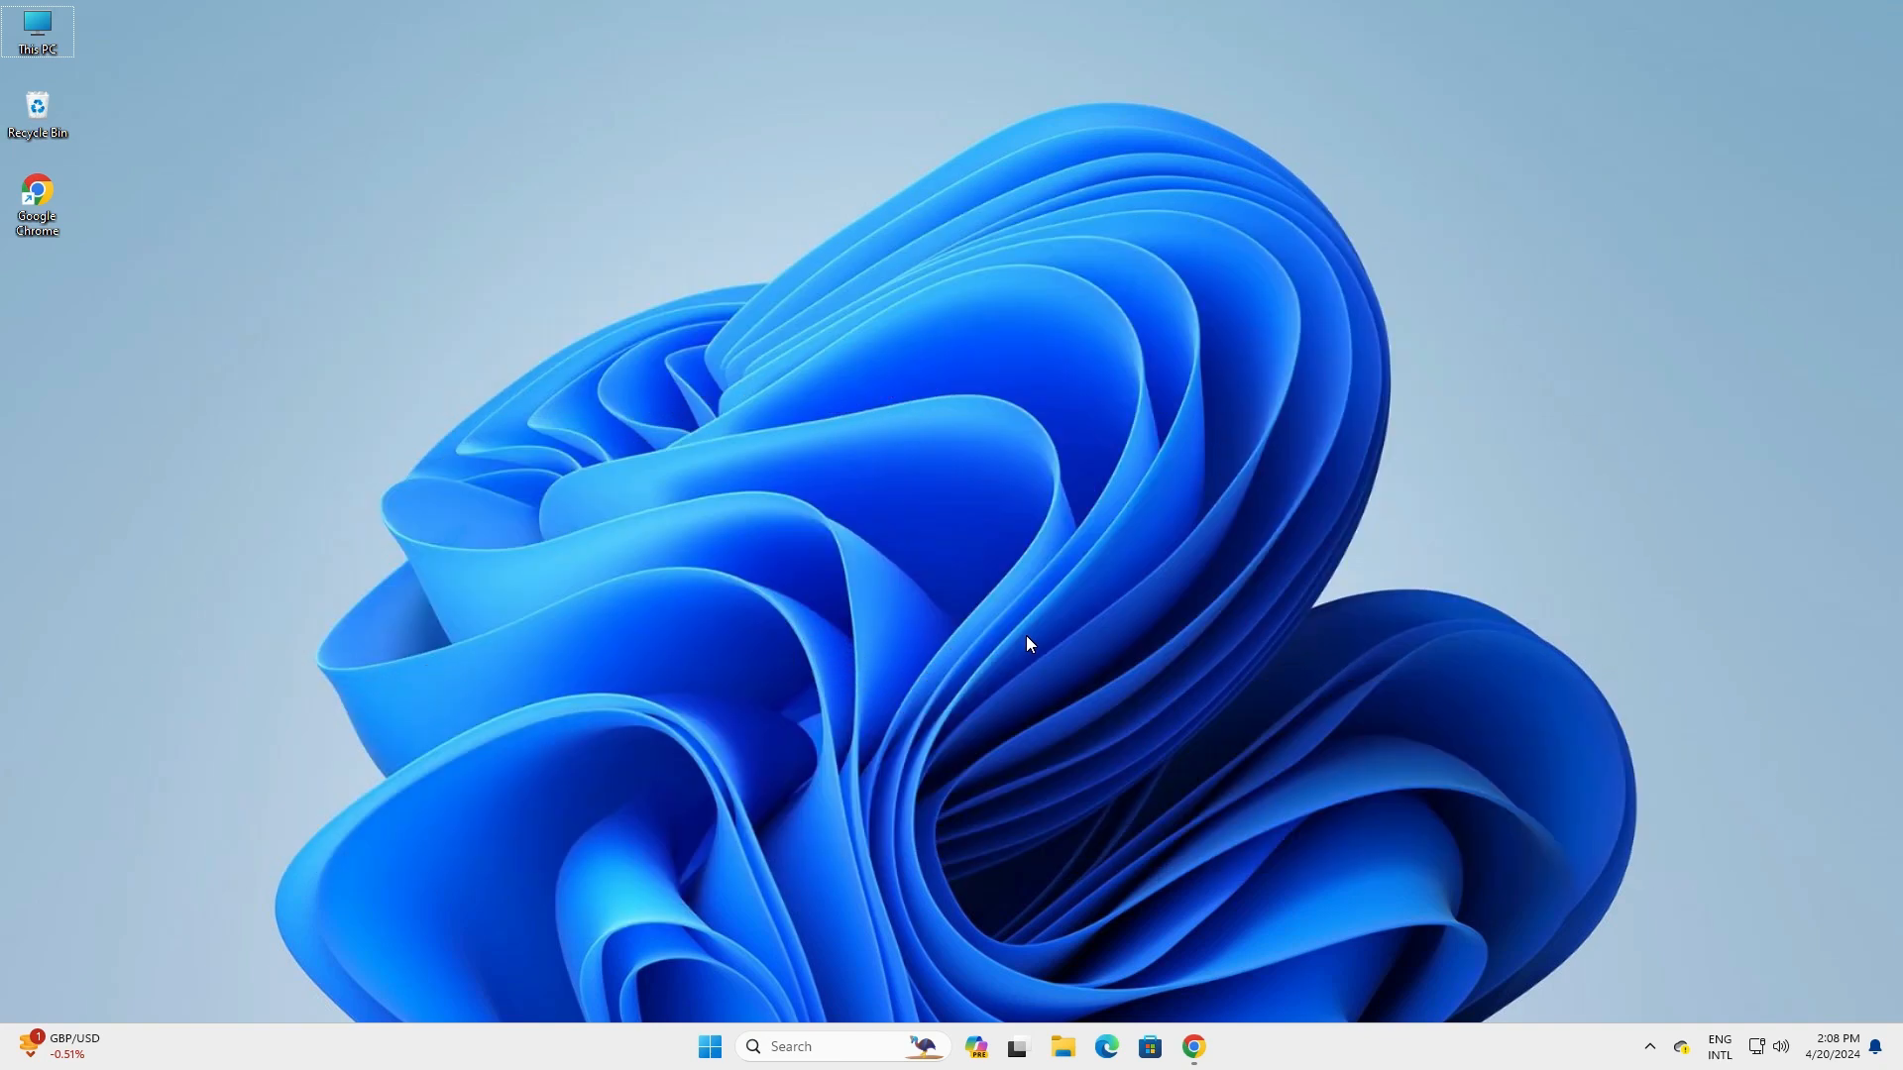
- Launch Chrome and show its three-dot main menu
click(1194, 1048)
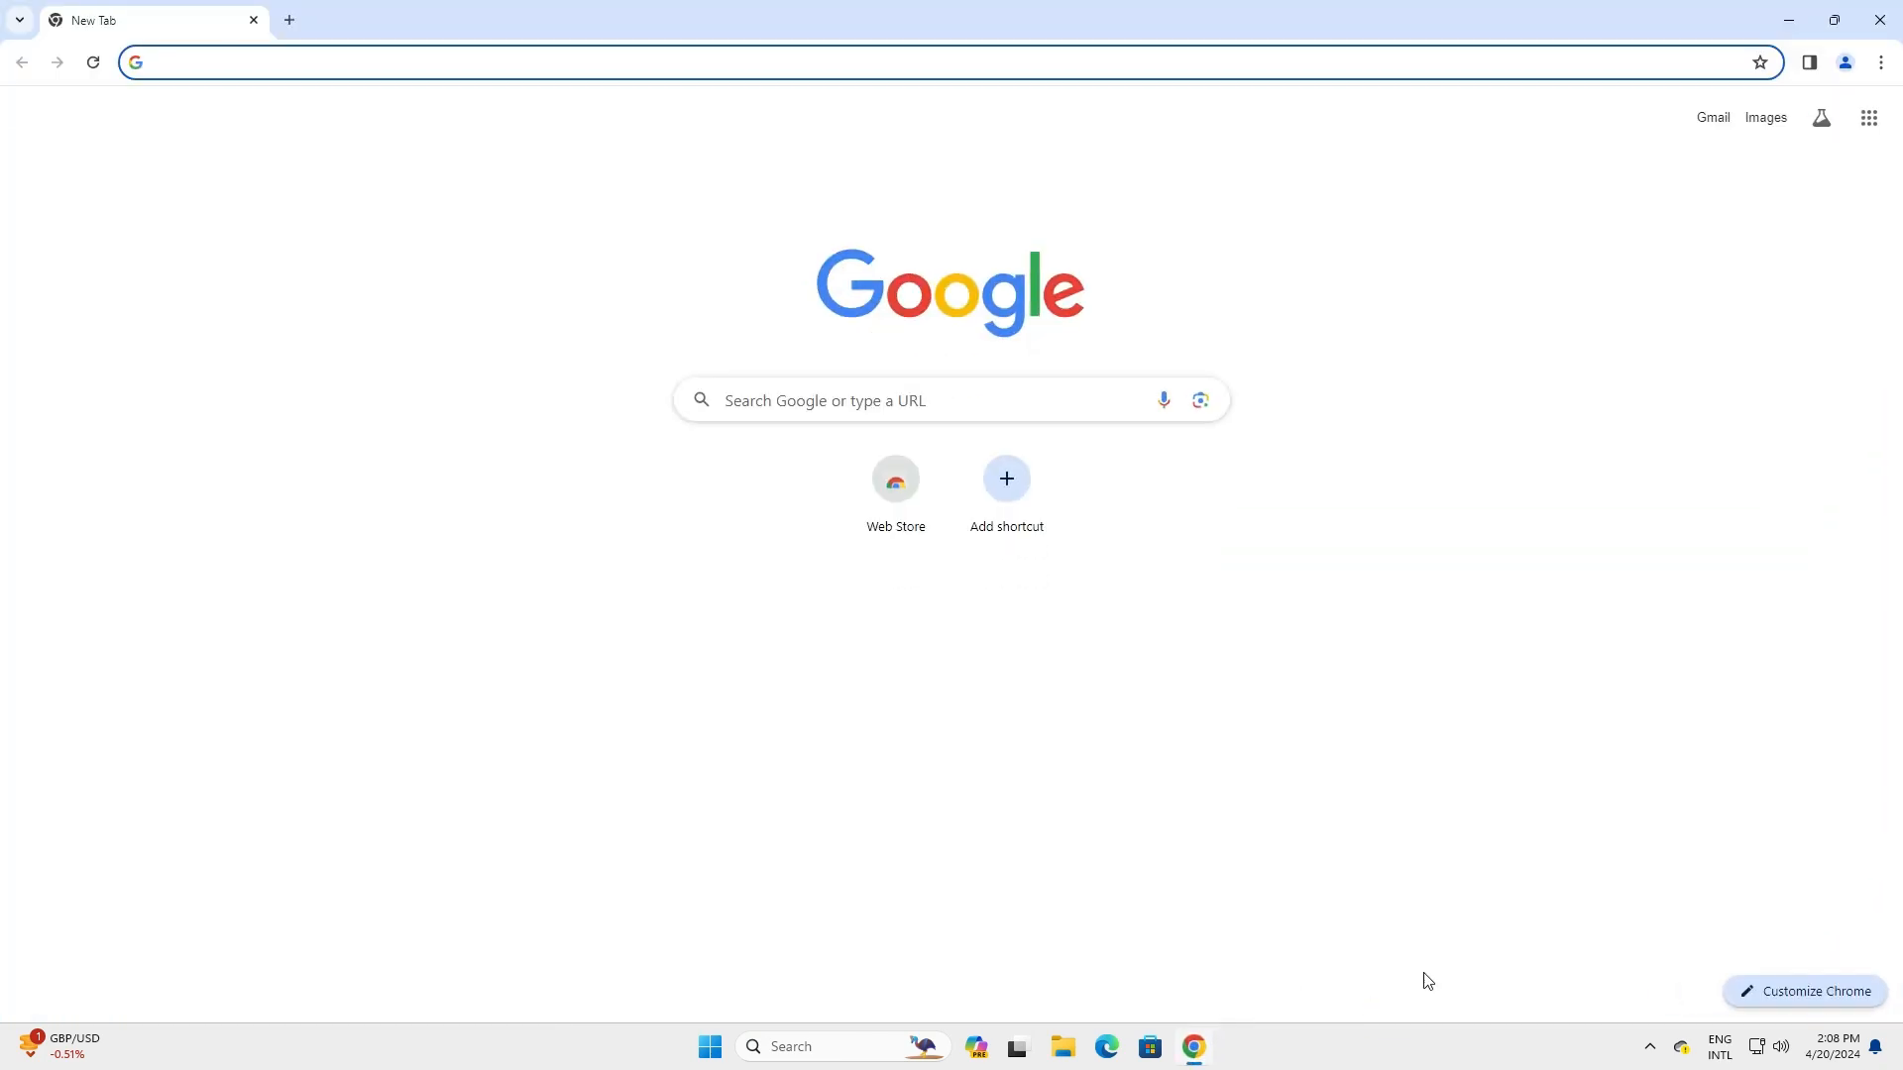
click(1880, 61)
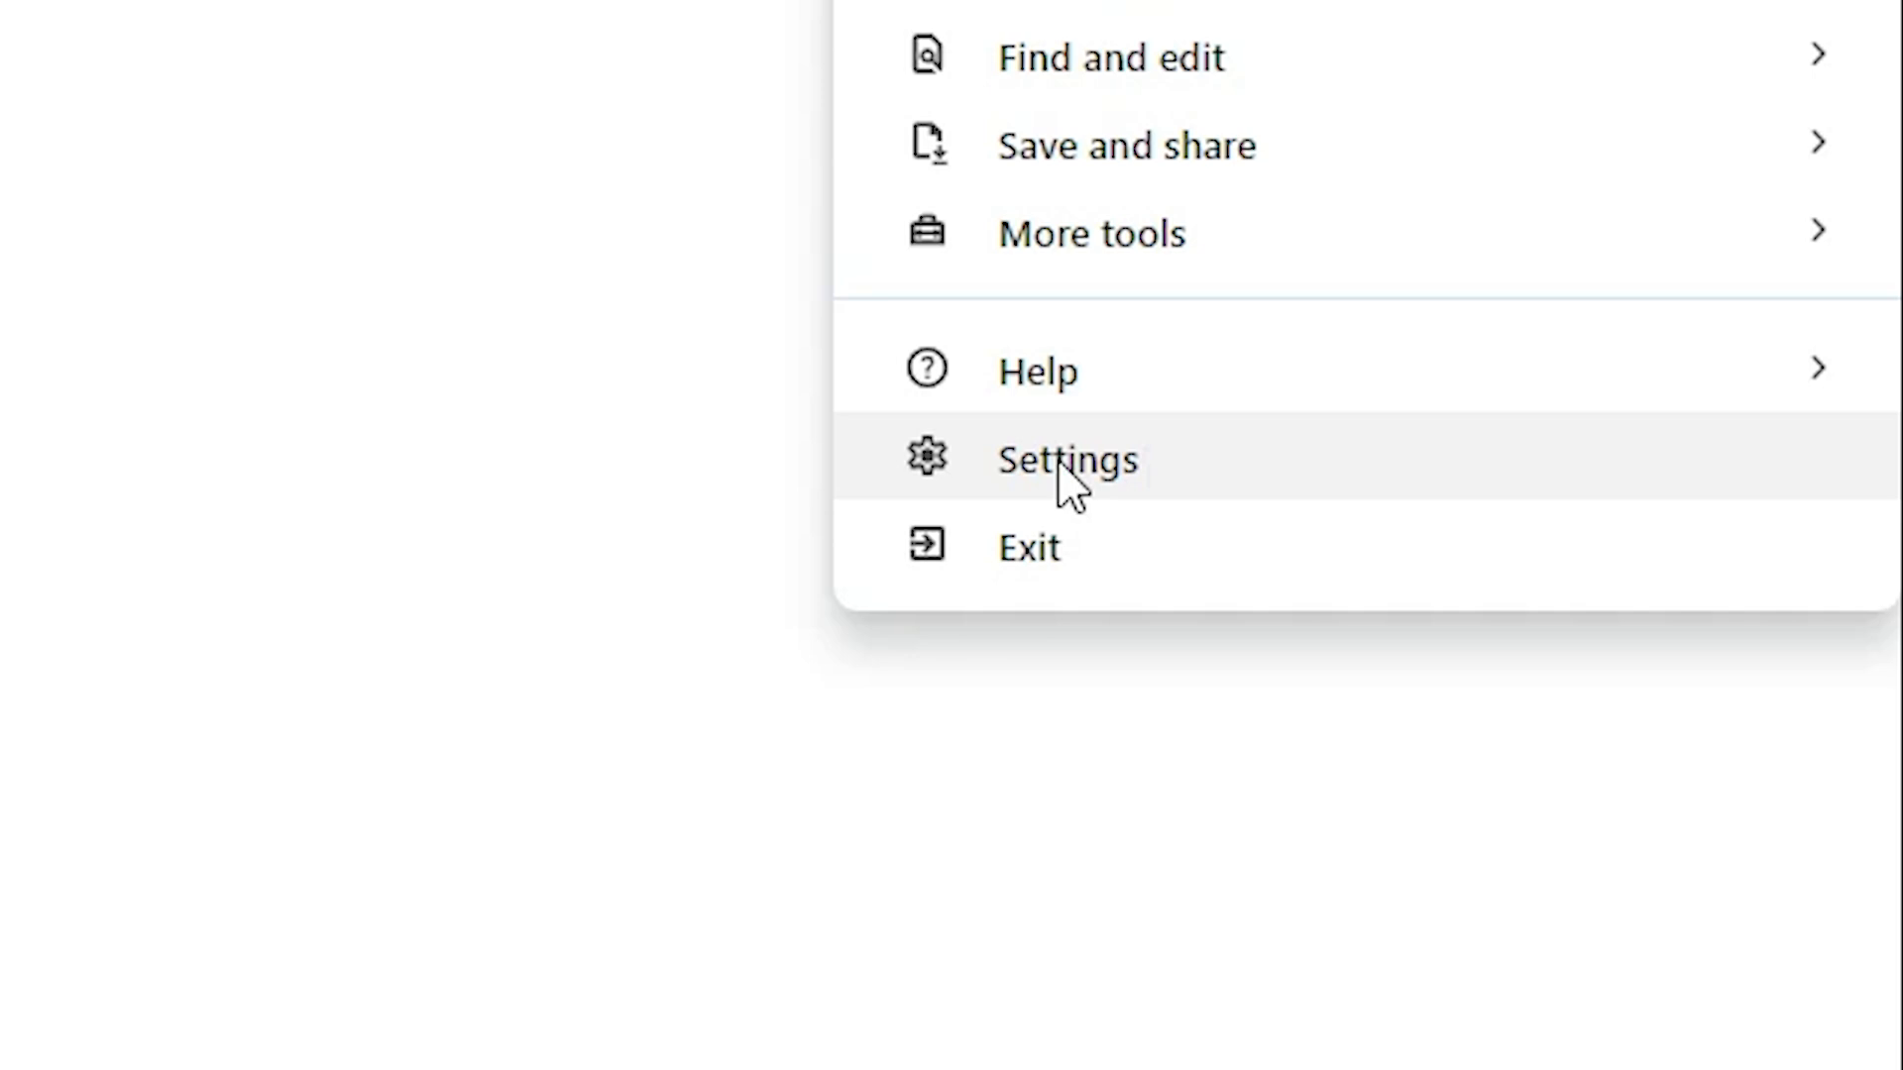
- Go to Settings and show the Privacy and security section
click(1068, 460)
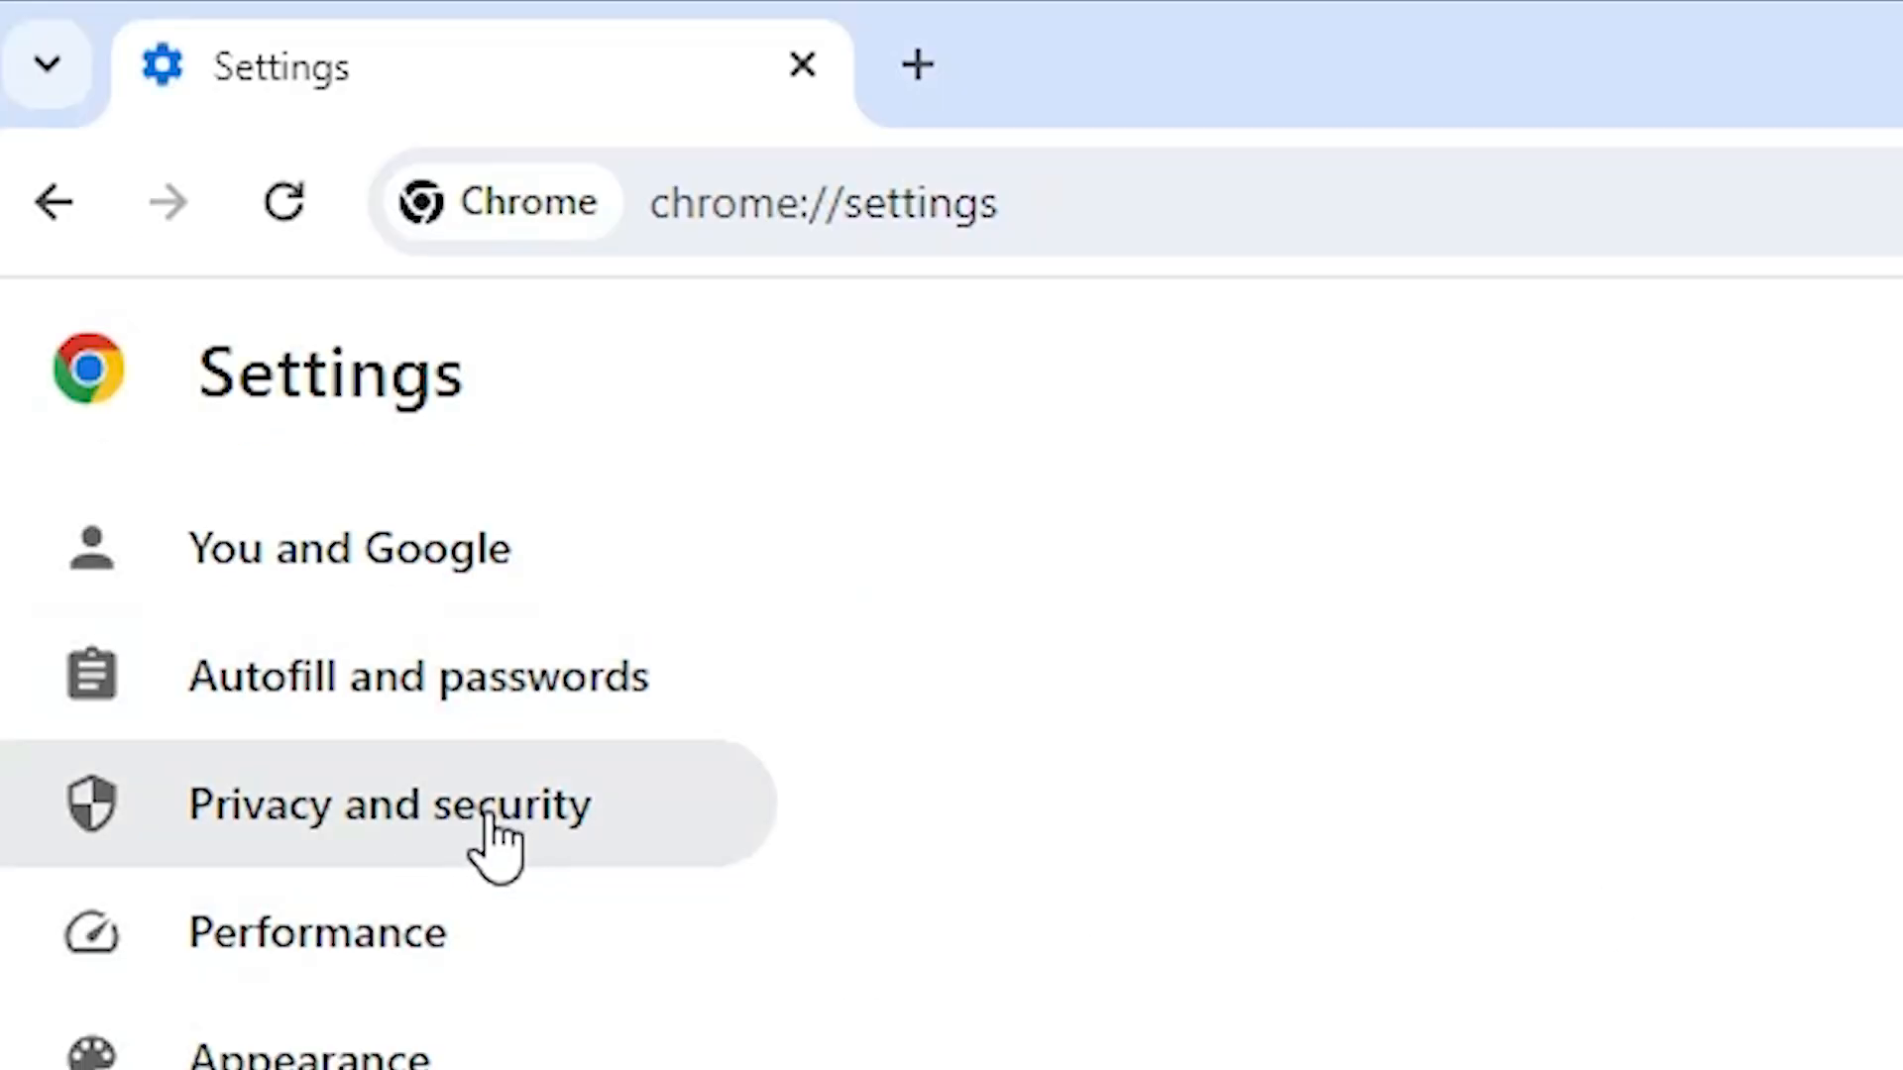
click(458, 819)
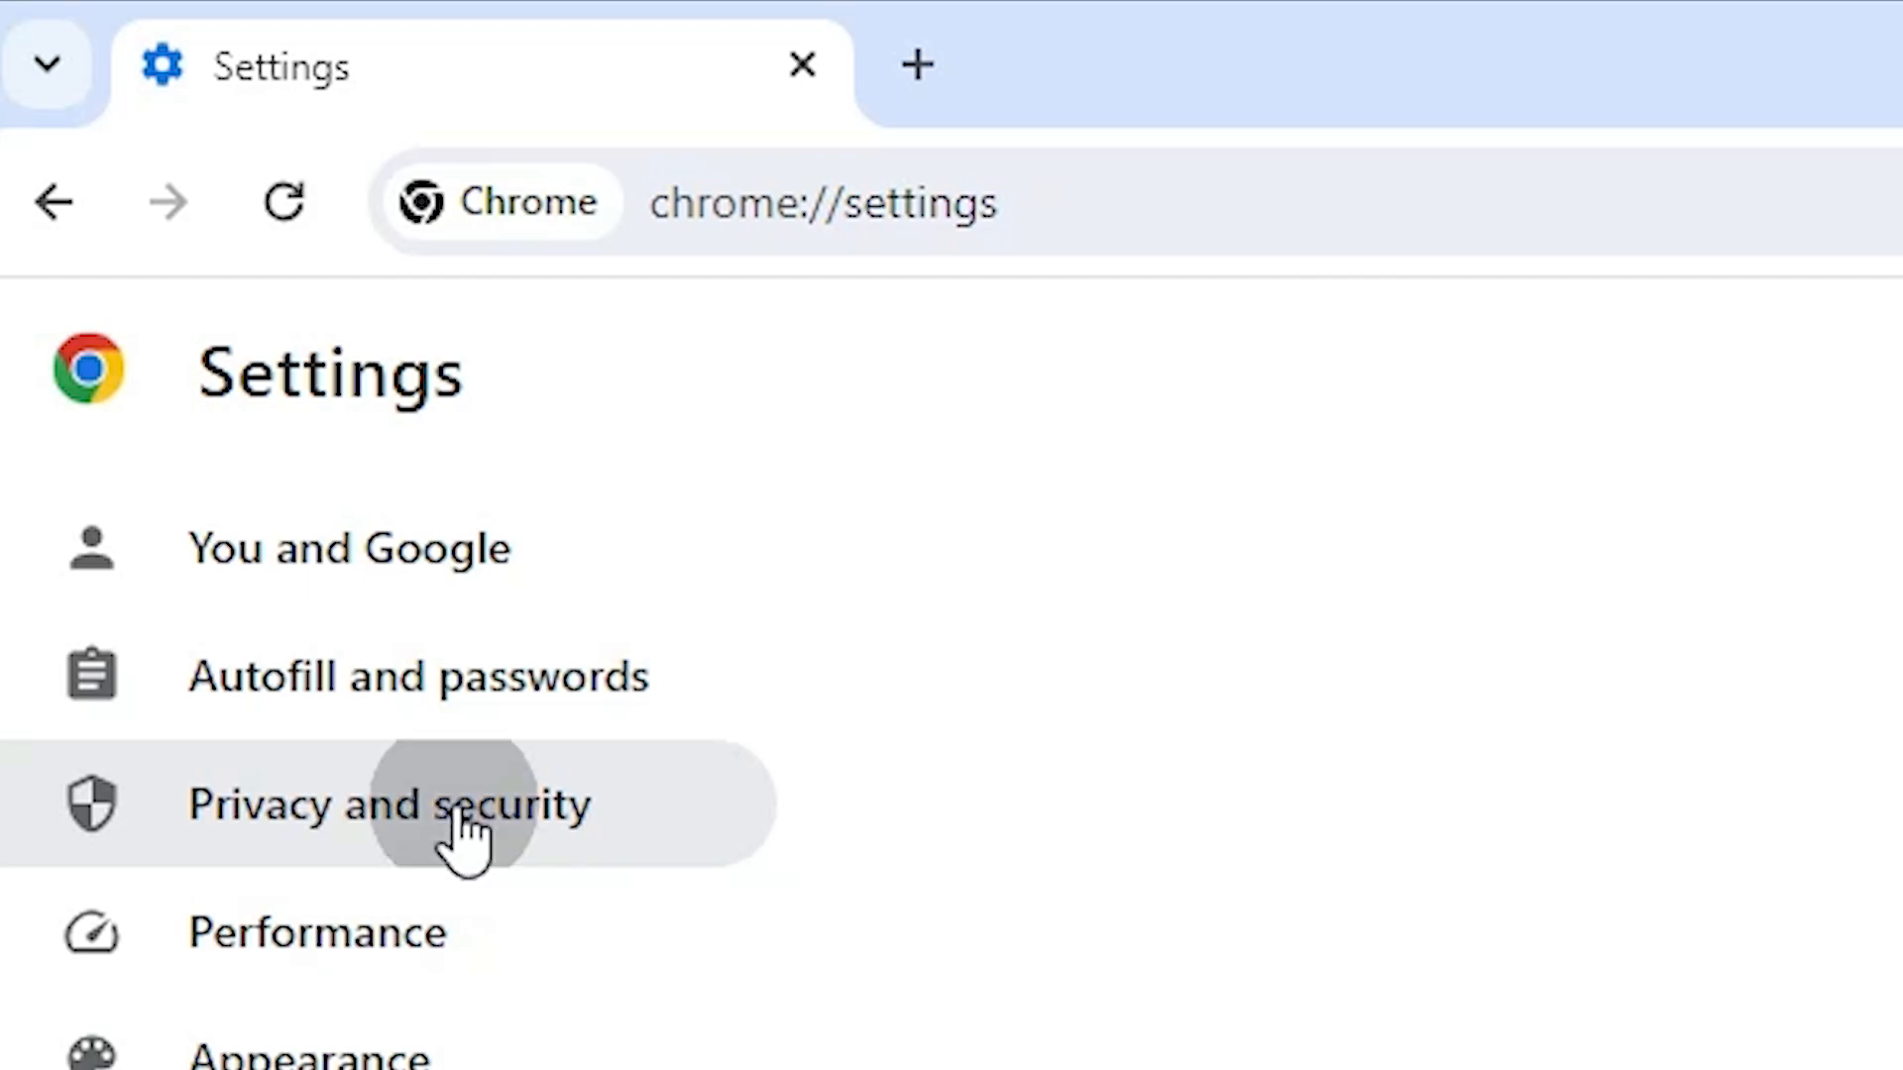
click(455, 807)
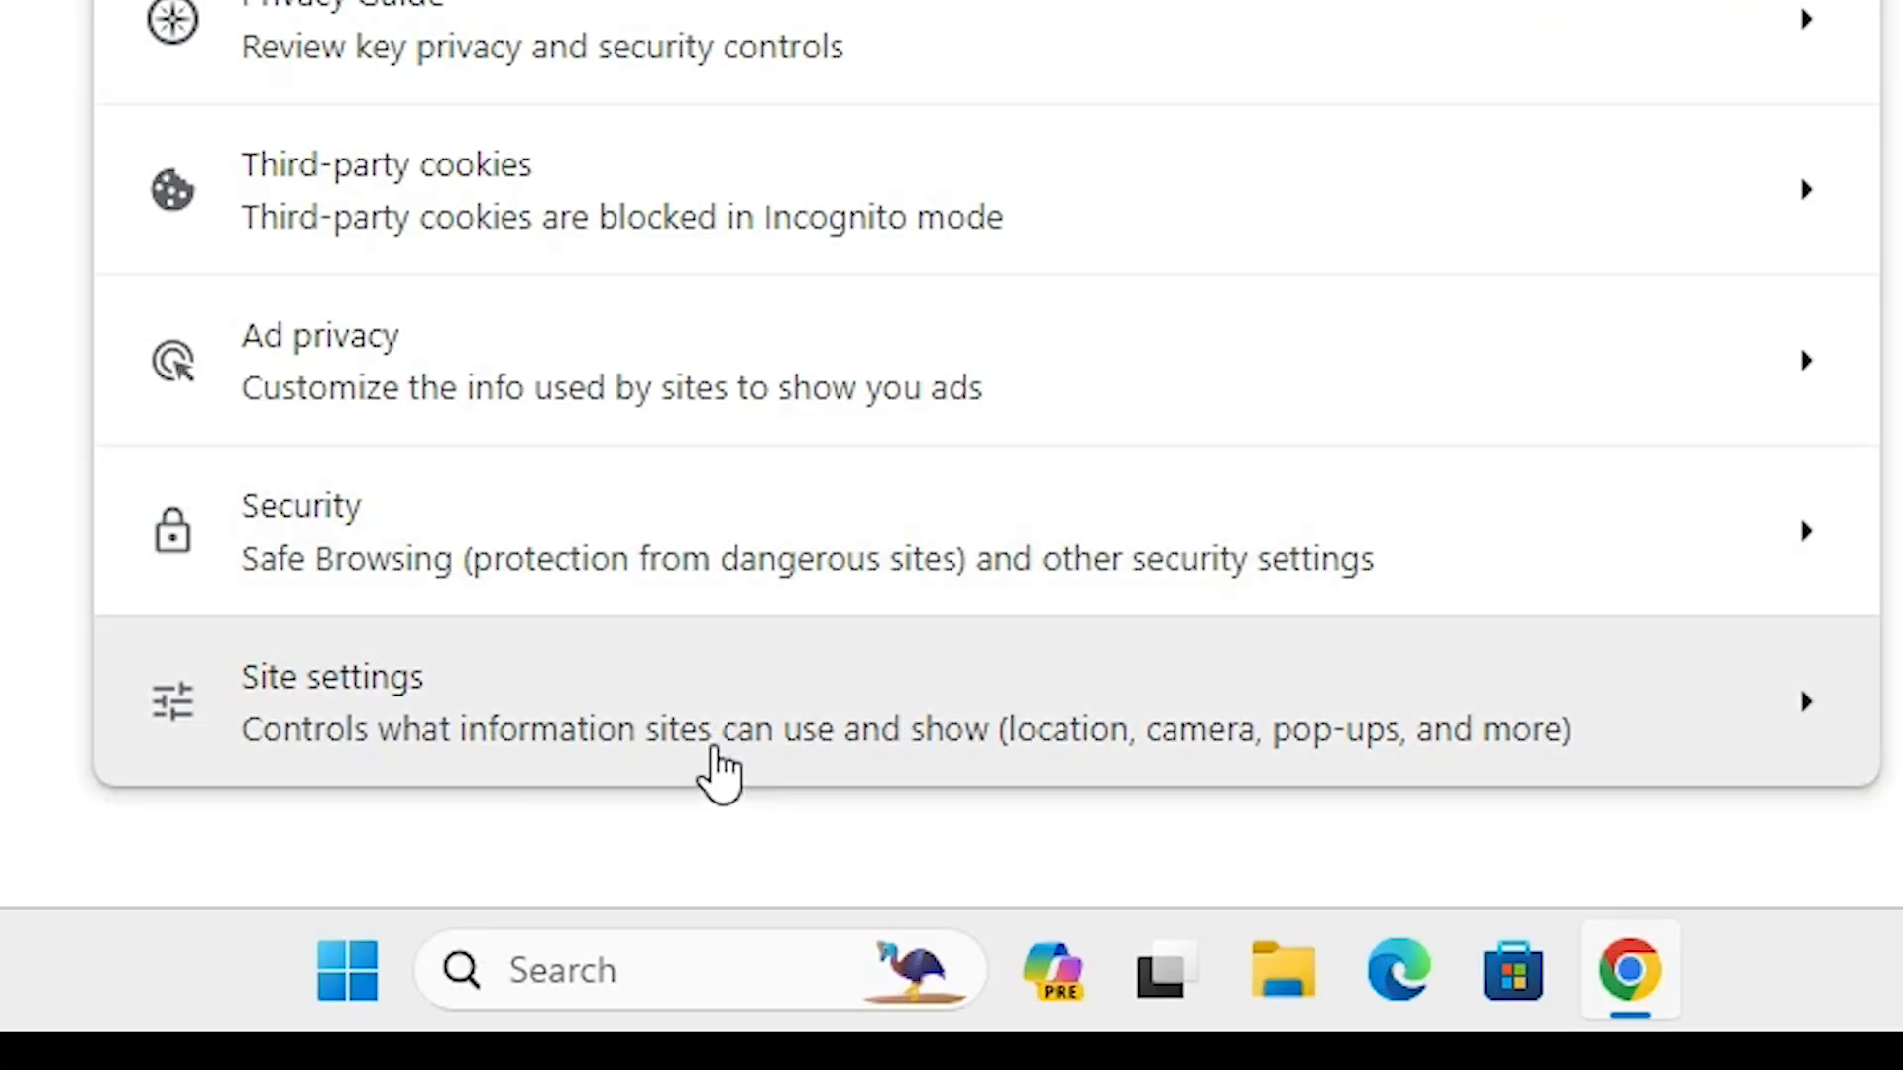
- Go through Site settings to the JavaScript permission page in the Content section
click(331, 700)
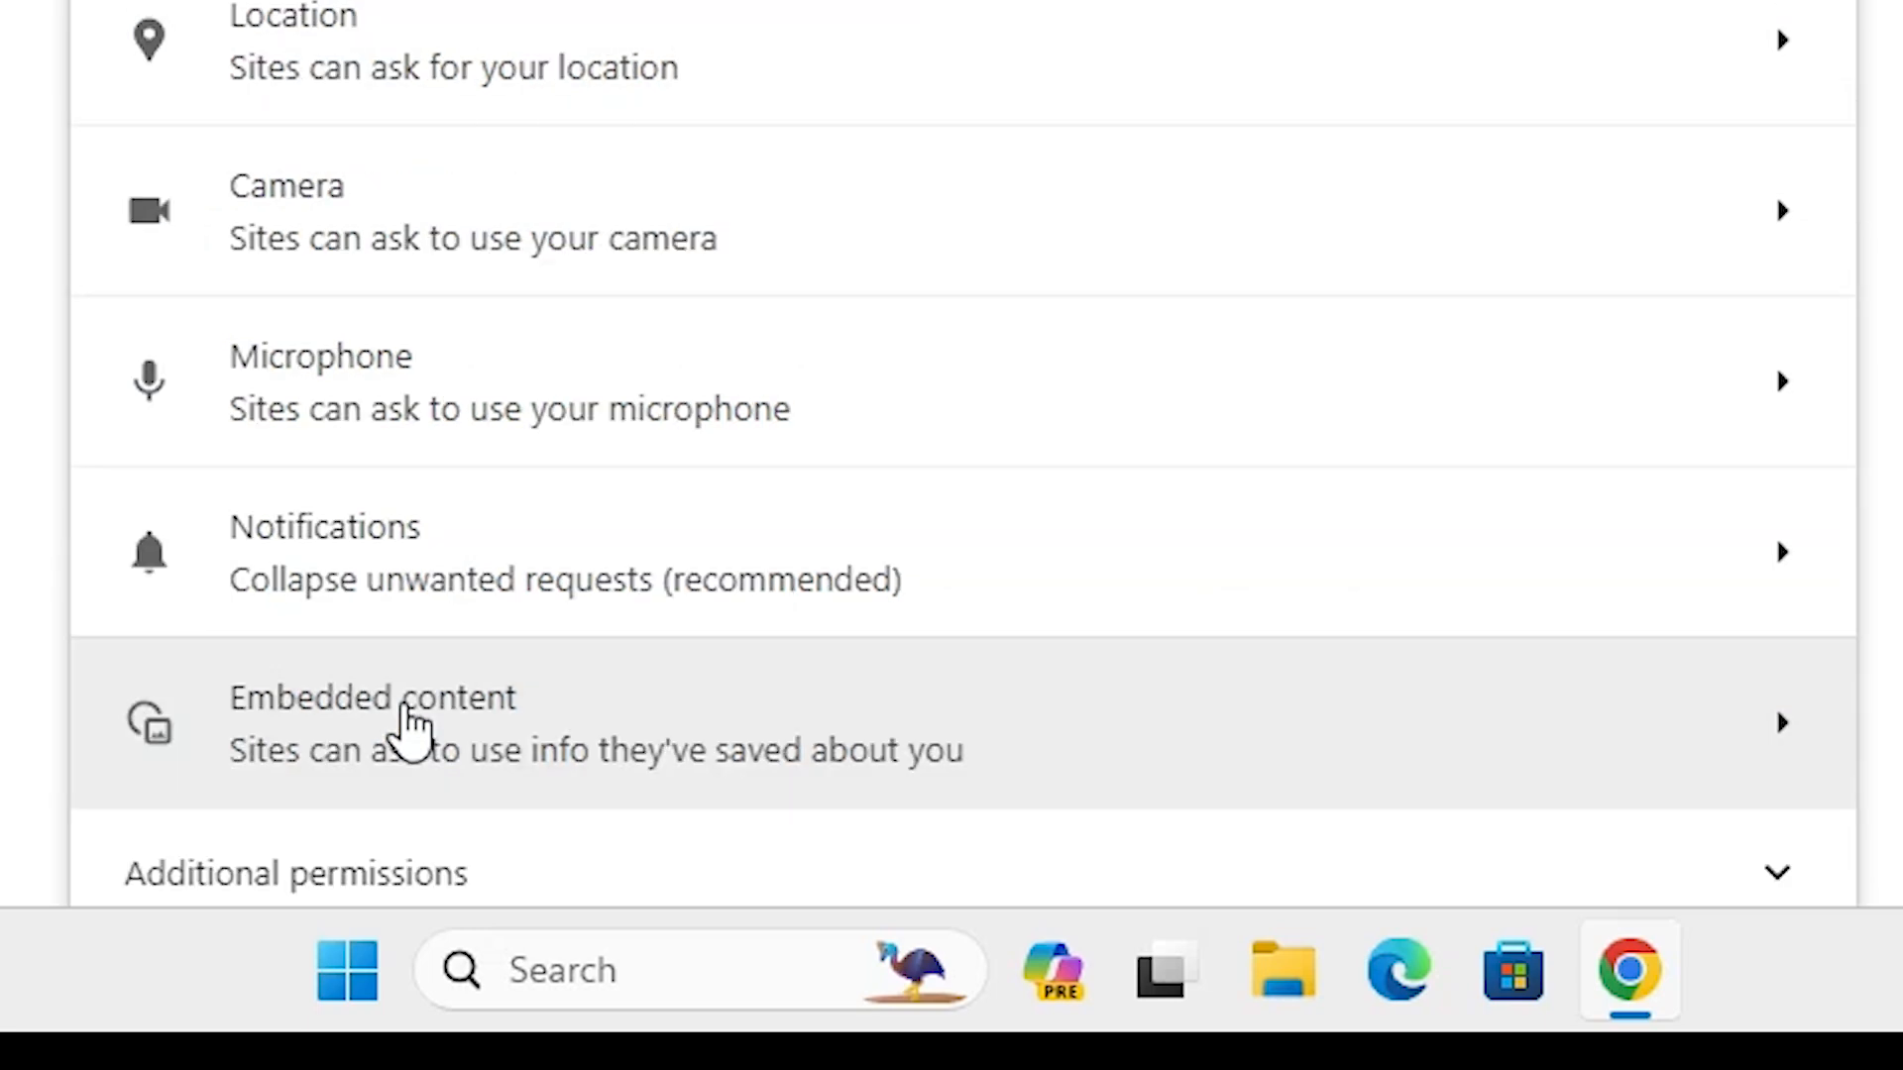
scroll(down, 3)
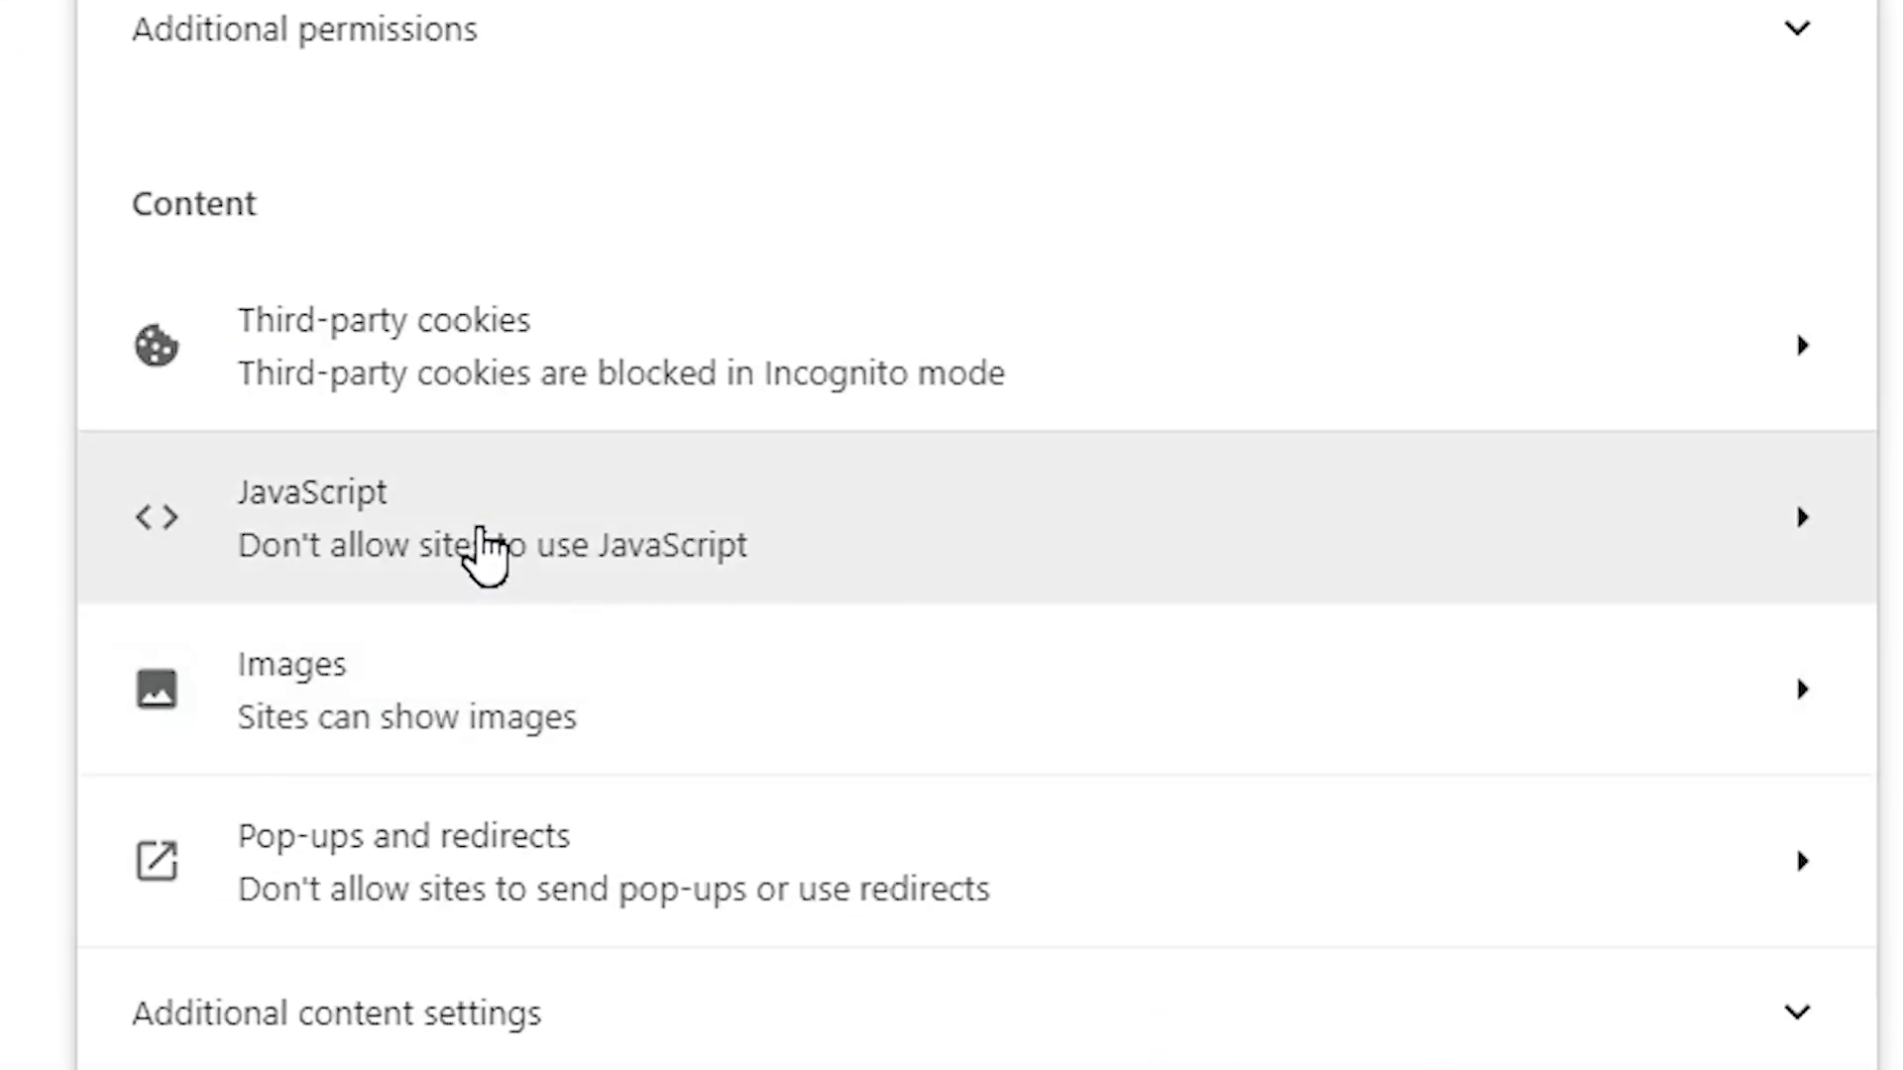
click(485, 535)
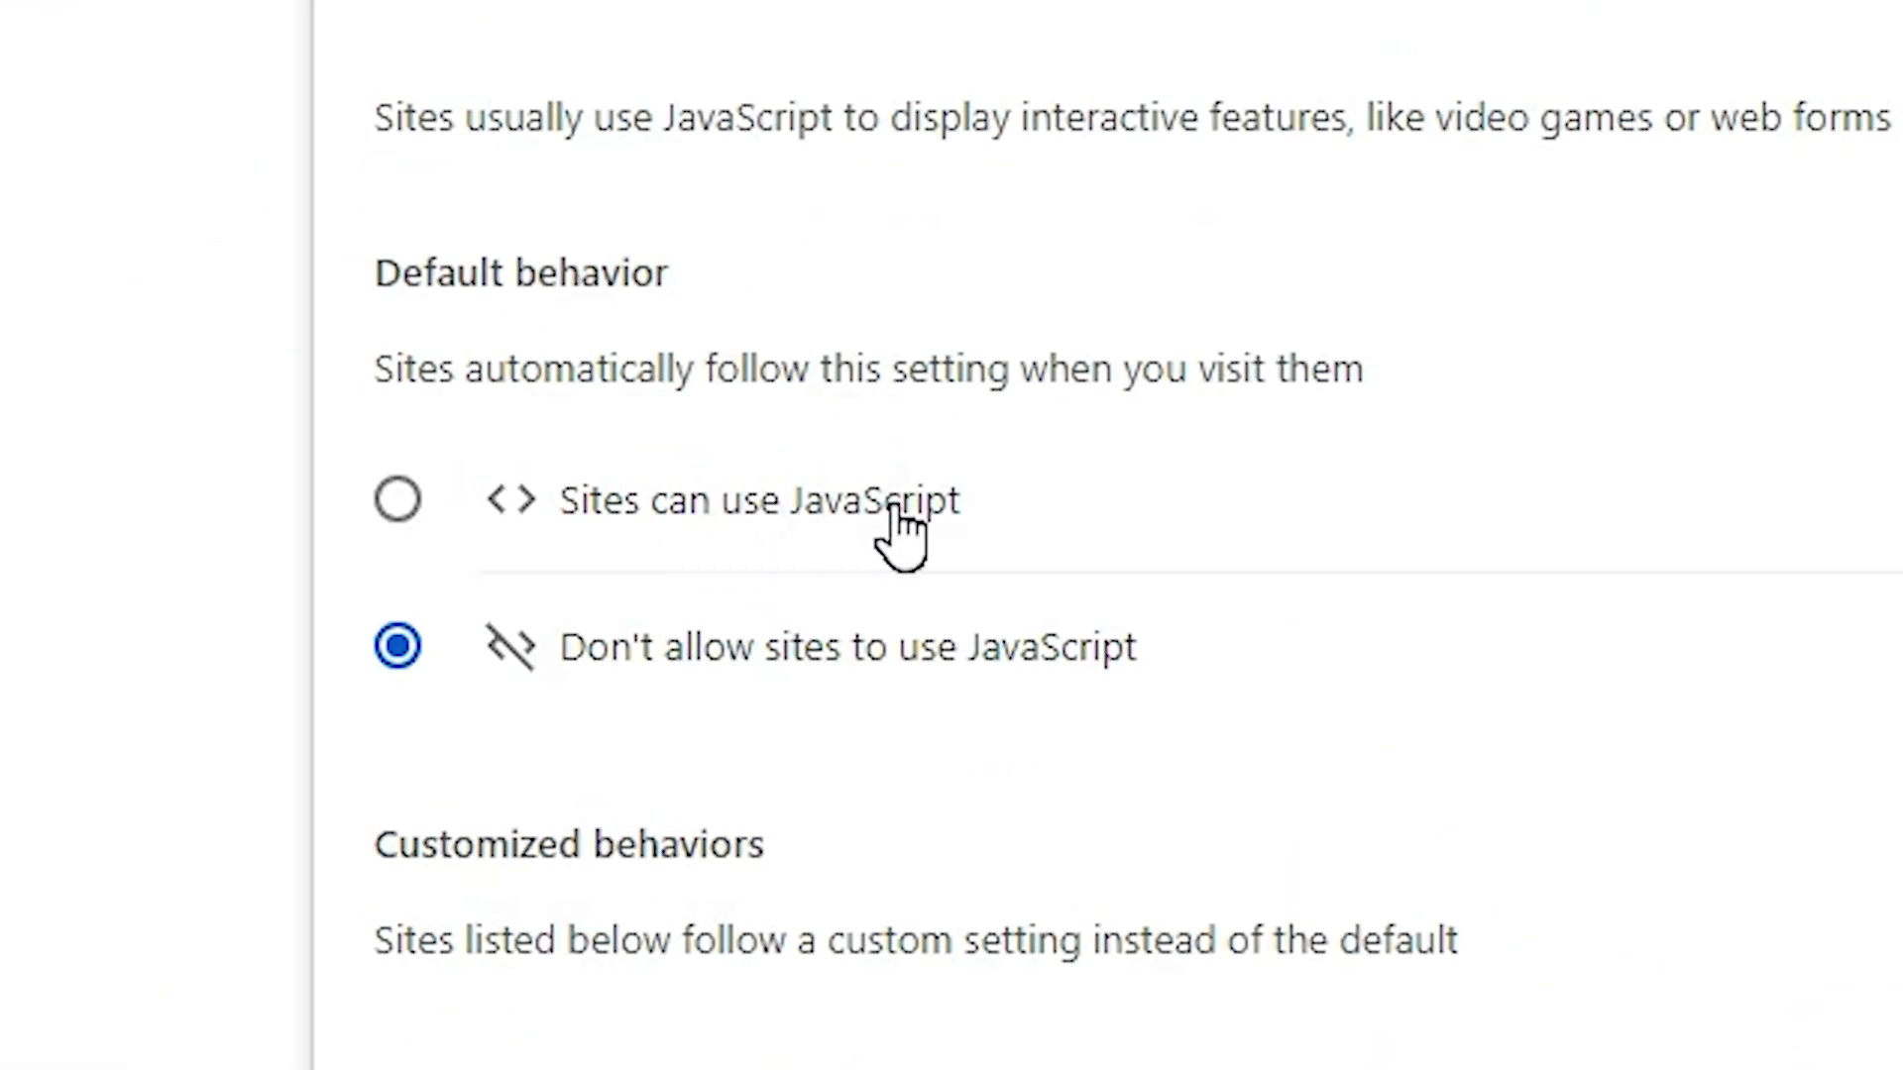
- Set the default to 'Sites can use JavaScript', then start a fresh blank tab
click(396, 498)
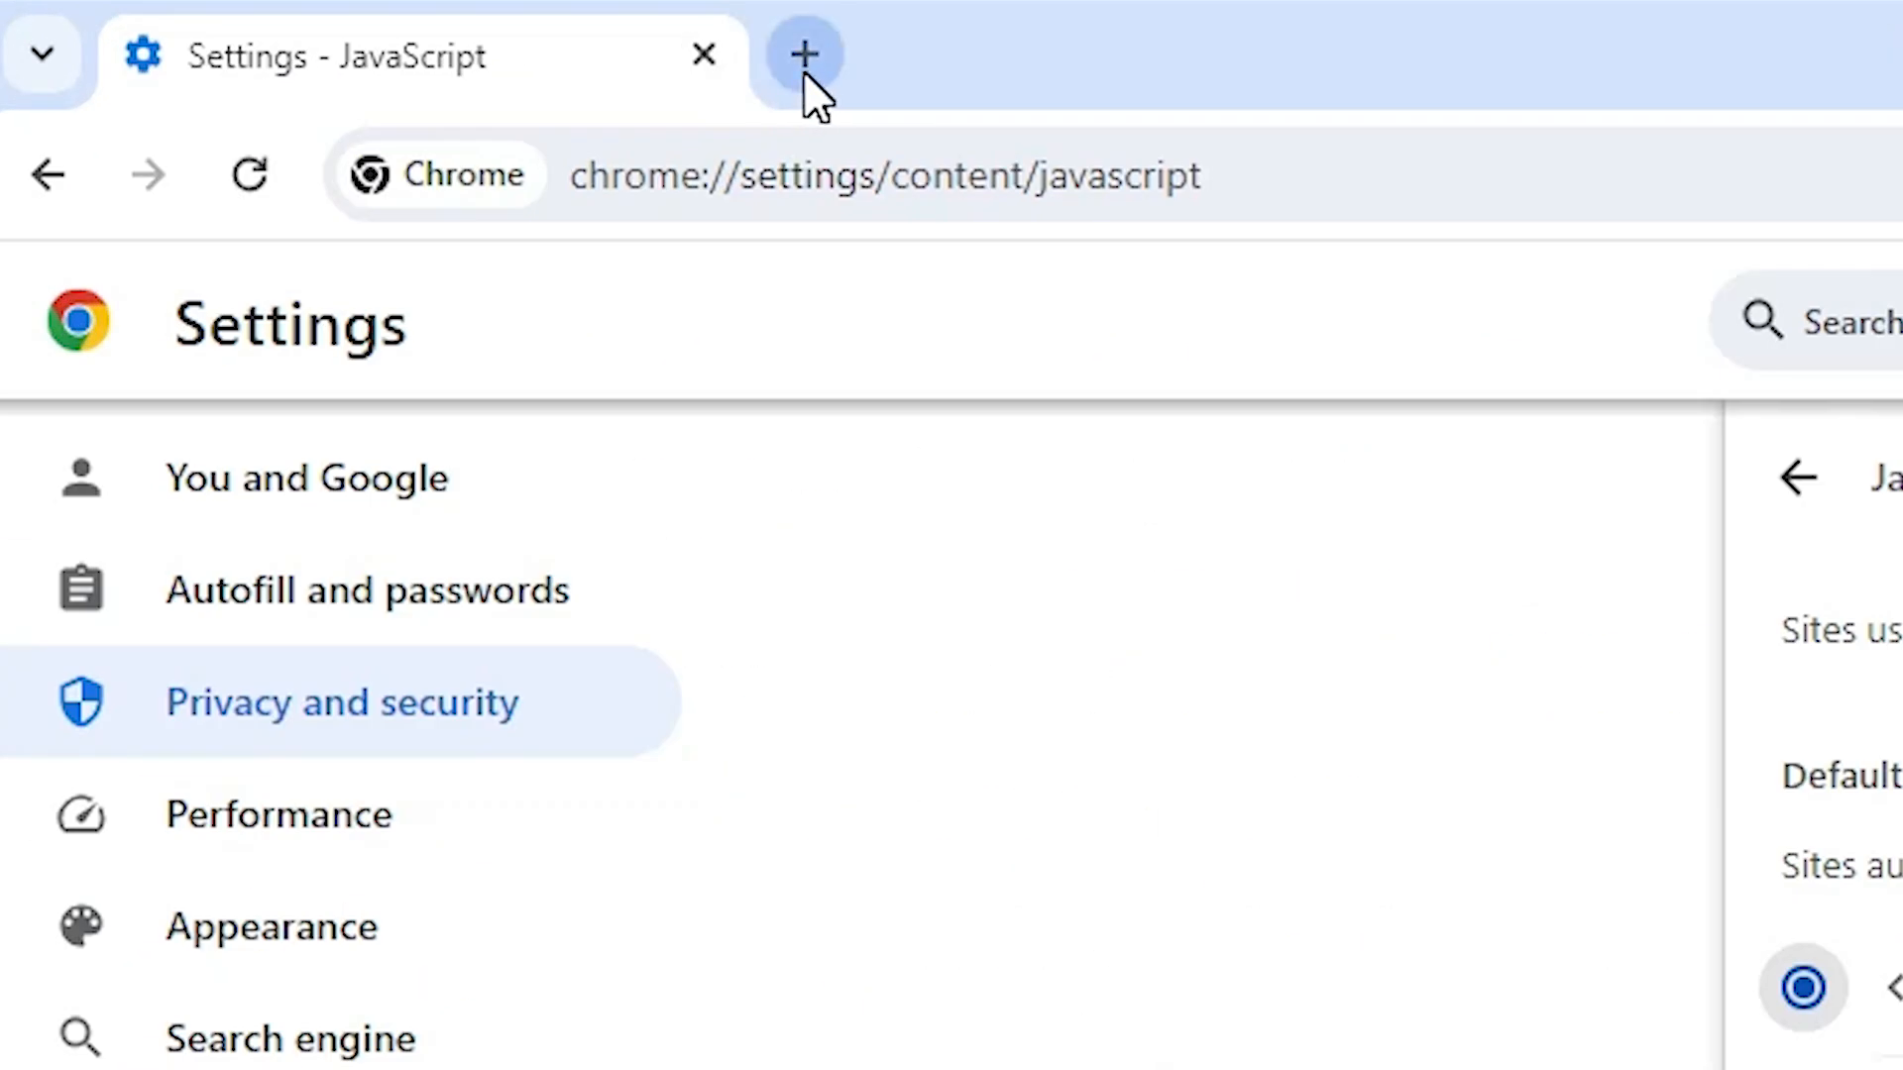
click(800, 52)
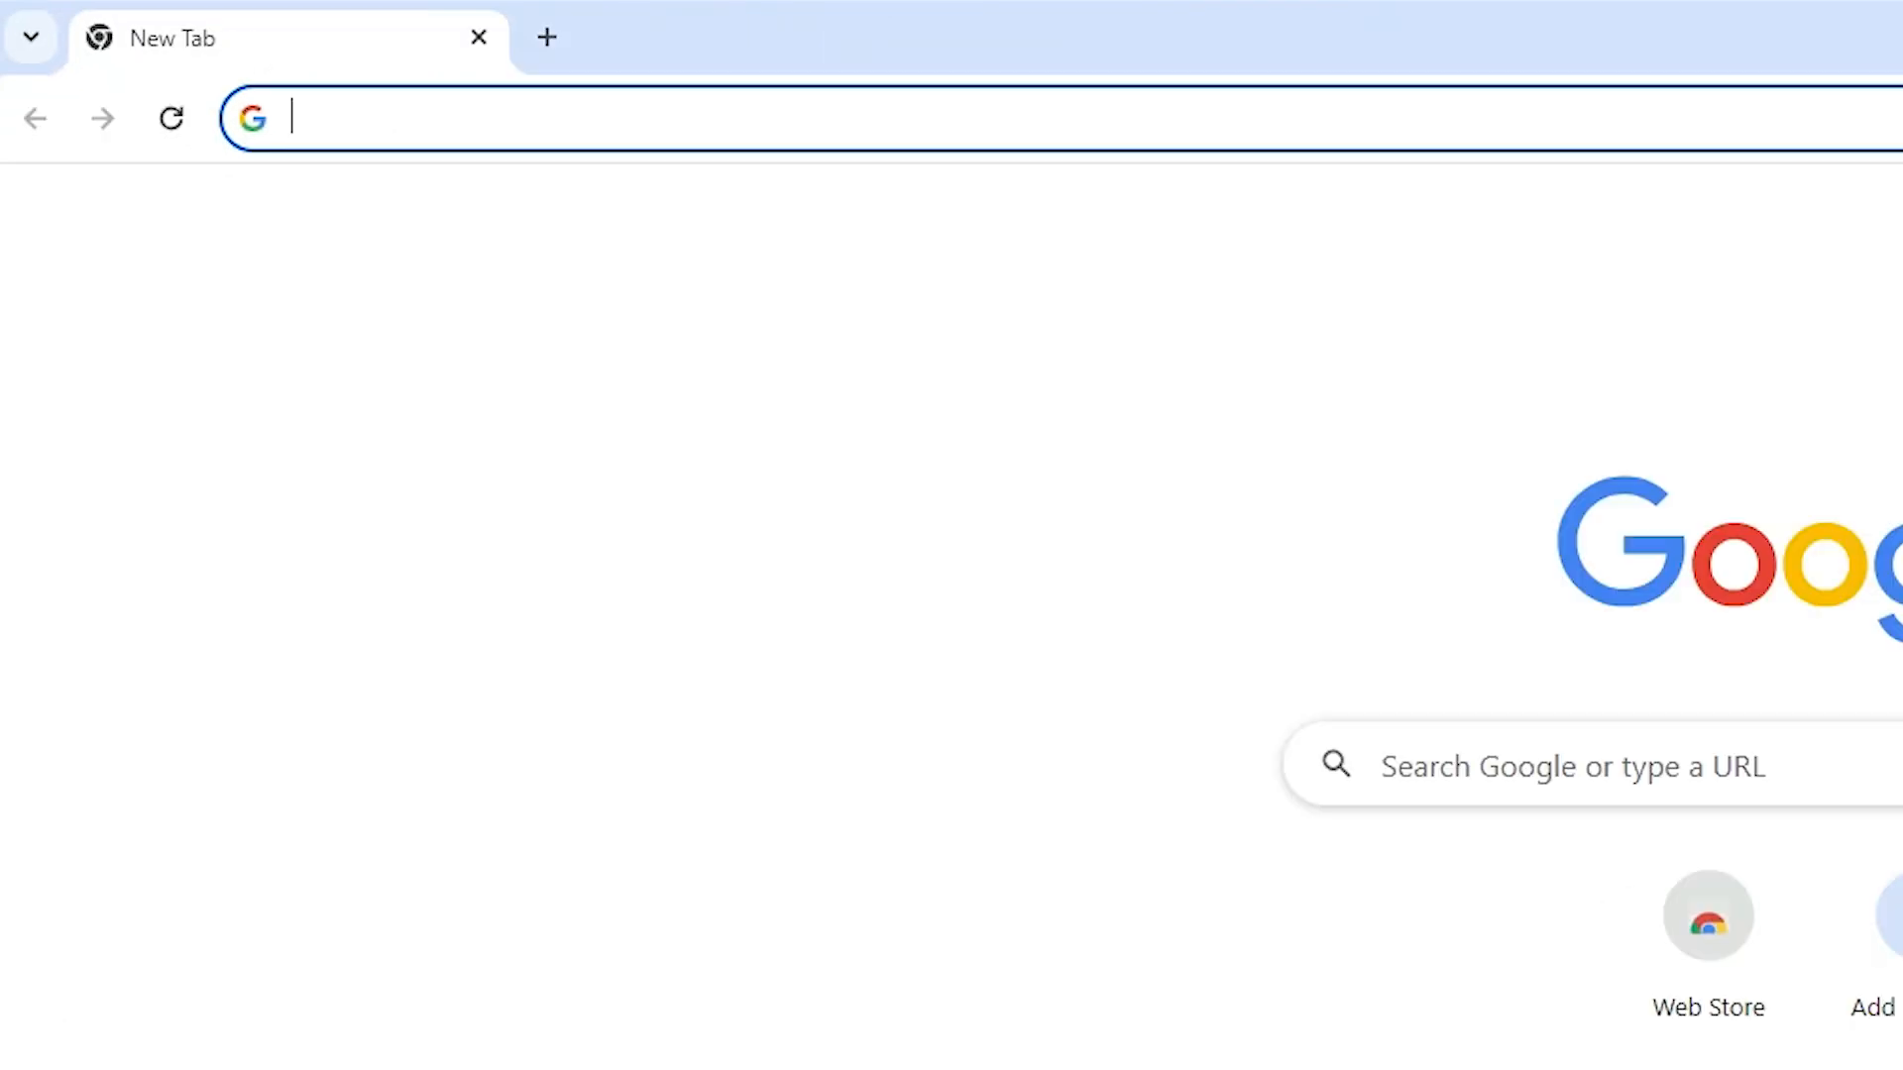